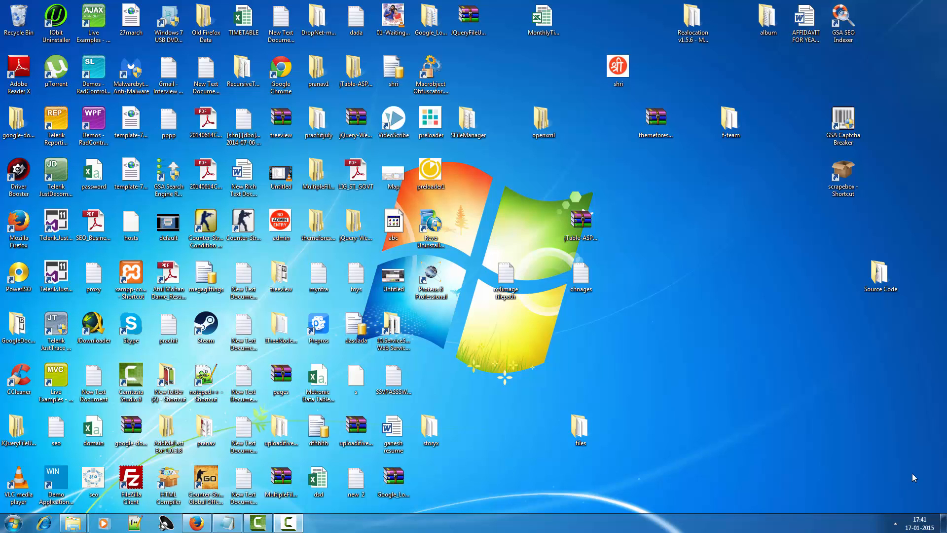
mouse_move(664, 517)
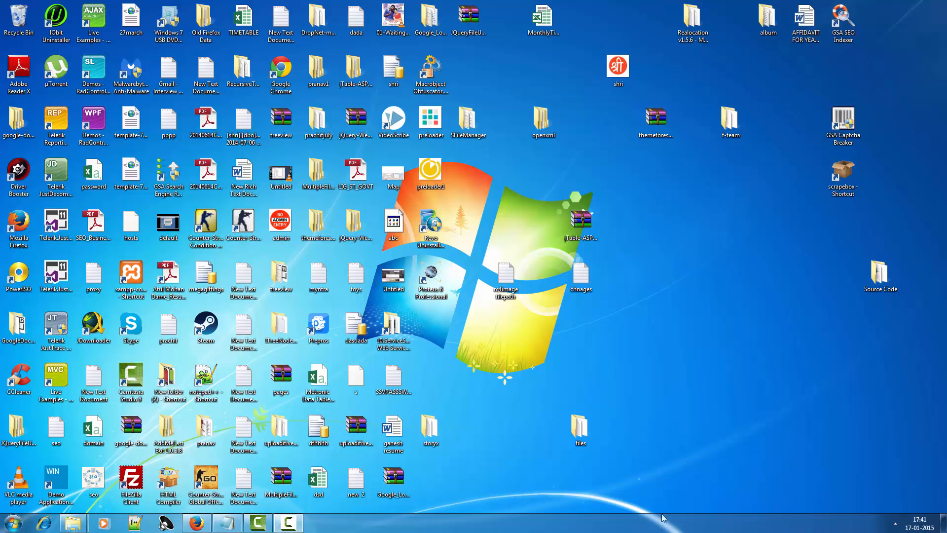
mouse_move(663, 517)
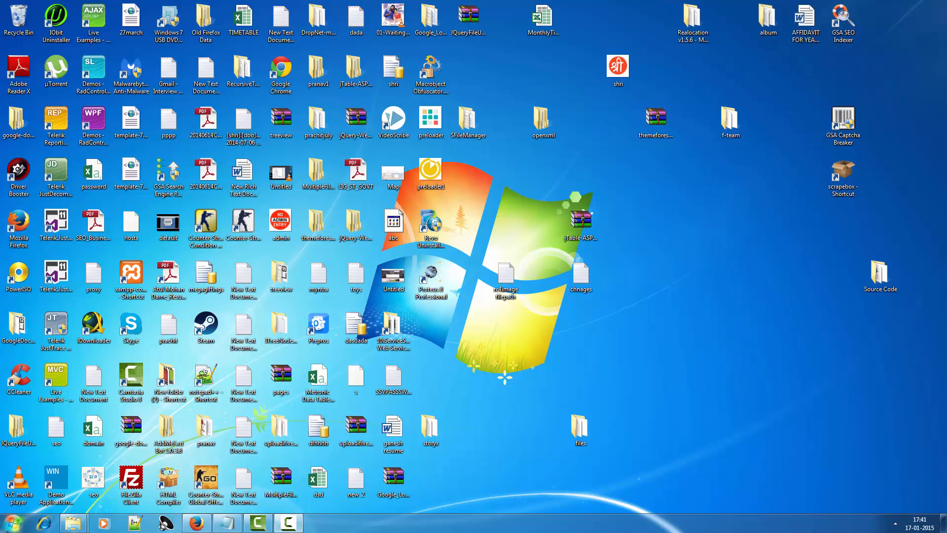
Step: Search the Start menu for 'msconfig' to list the System Configuration program
click(12, 523)
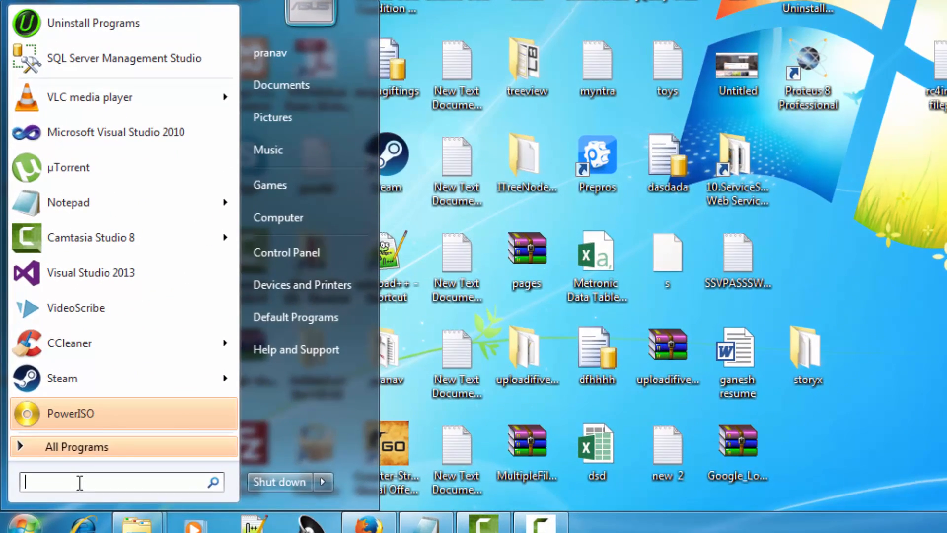
text(msco)
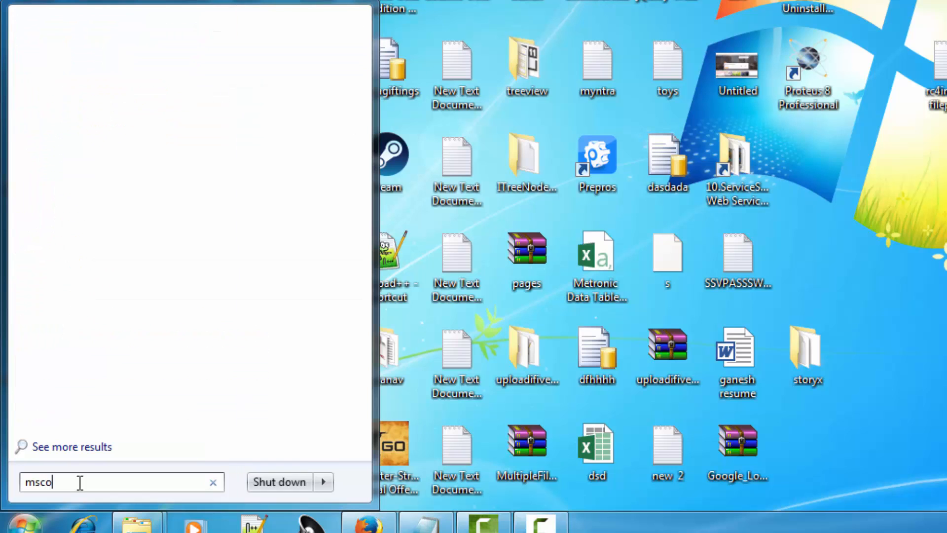
text(nfi)
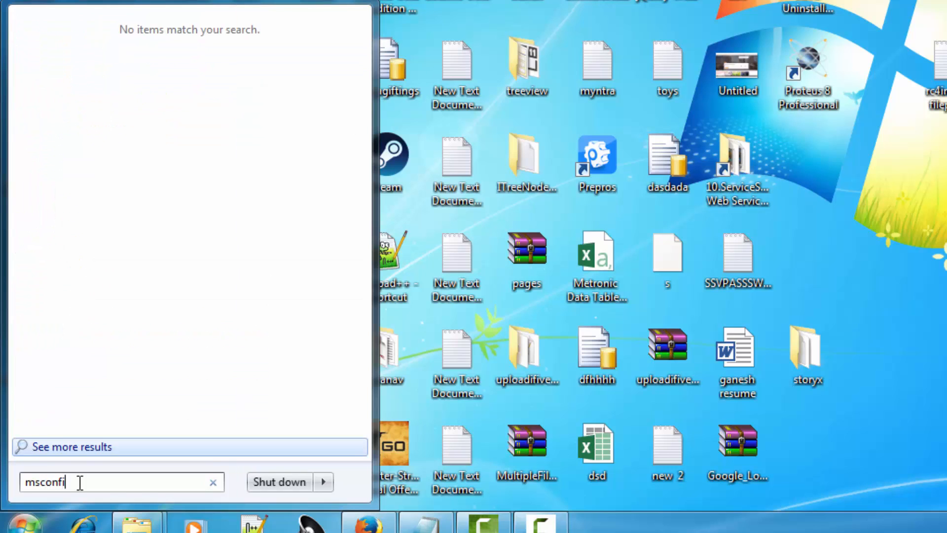
text(g)
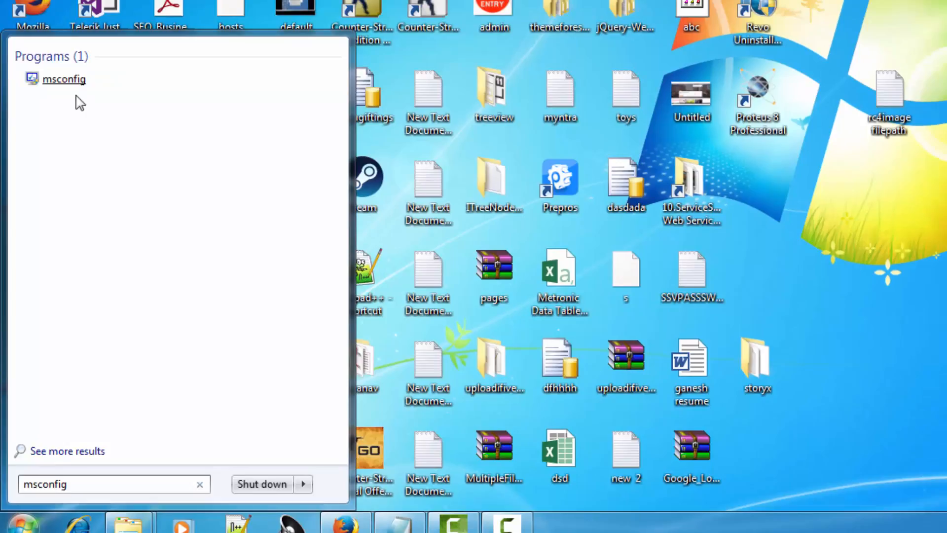
Step: Disable the Realtek, Adobe and other non-Intel startup items, apply, and exit without restarting
click(63, 79)
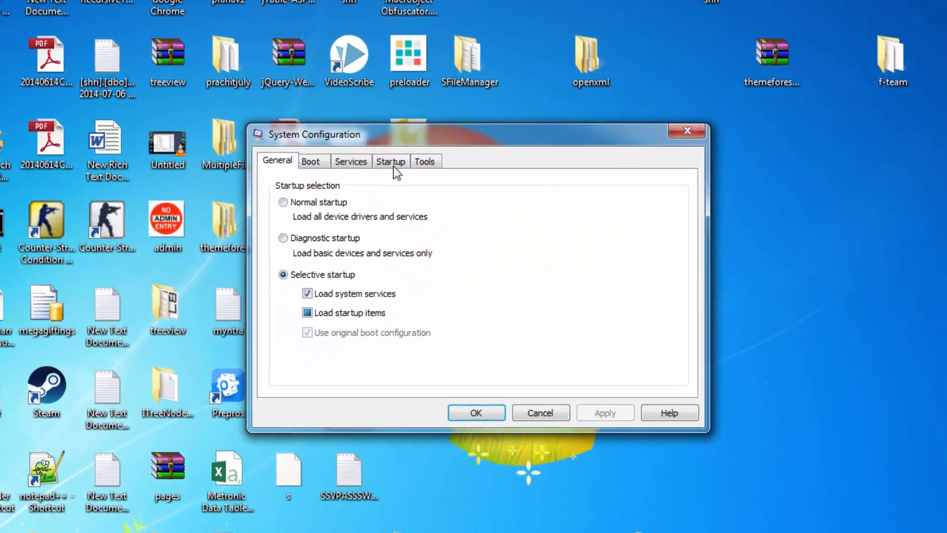
click(390, 161)
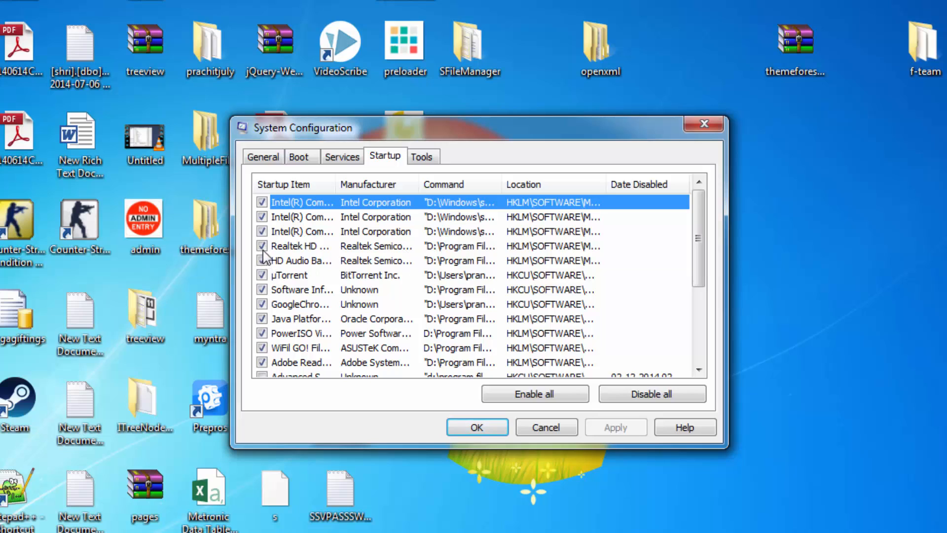
click(261, 246)
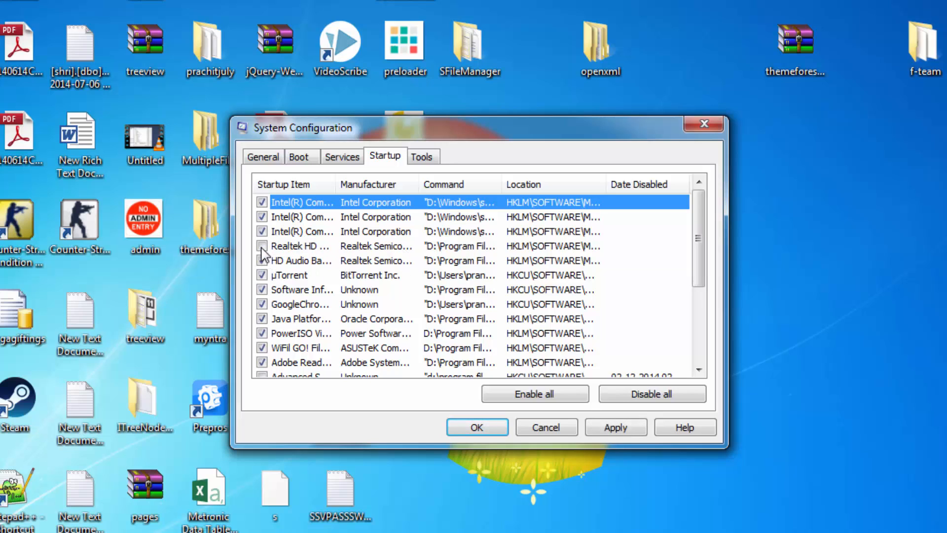
click(262, 261)
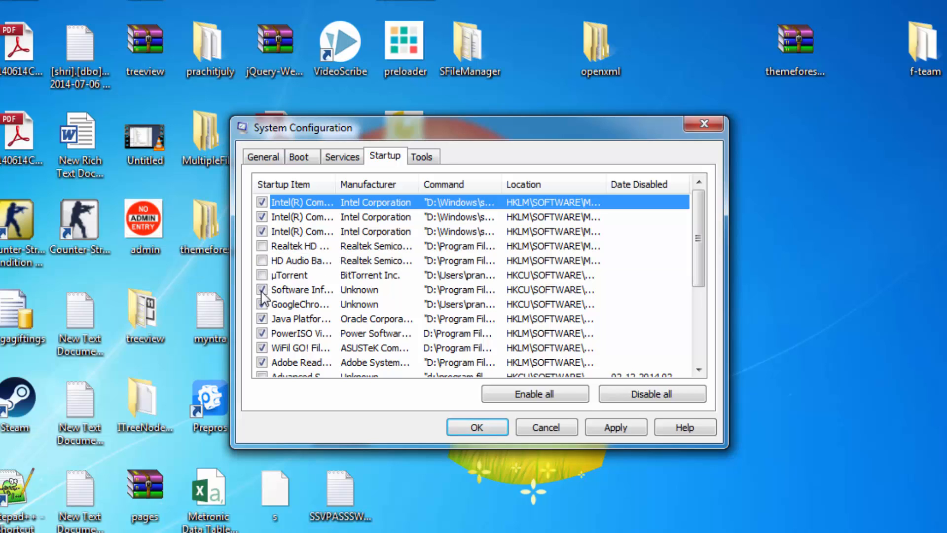
click(261, 318)
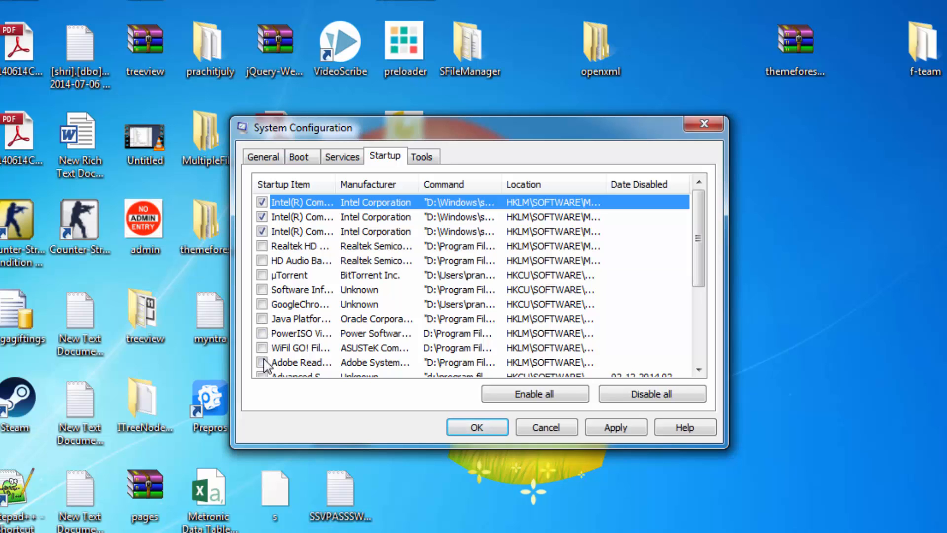
click(616, 427)
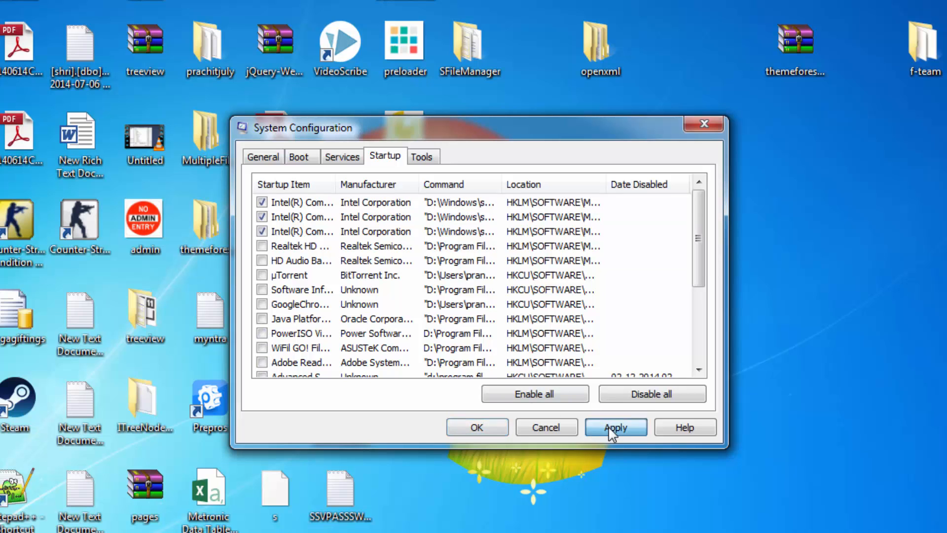
click(615, 427)
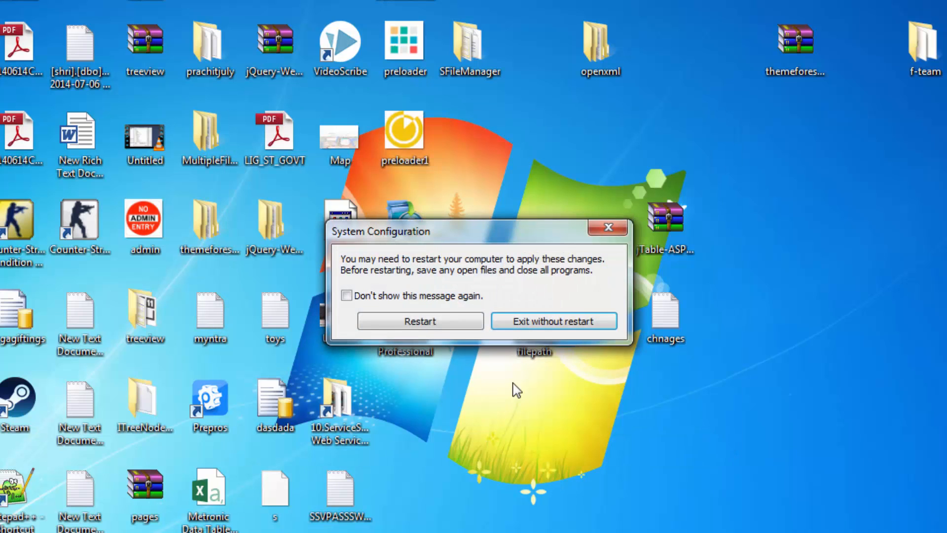
click(553, 320)
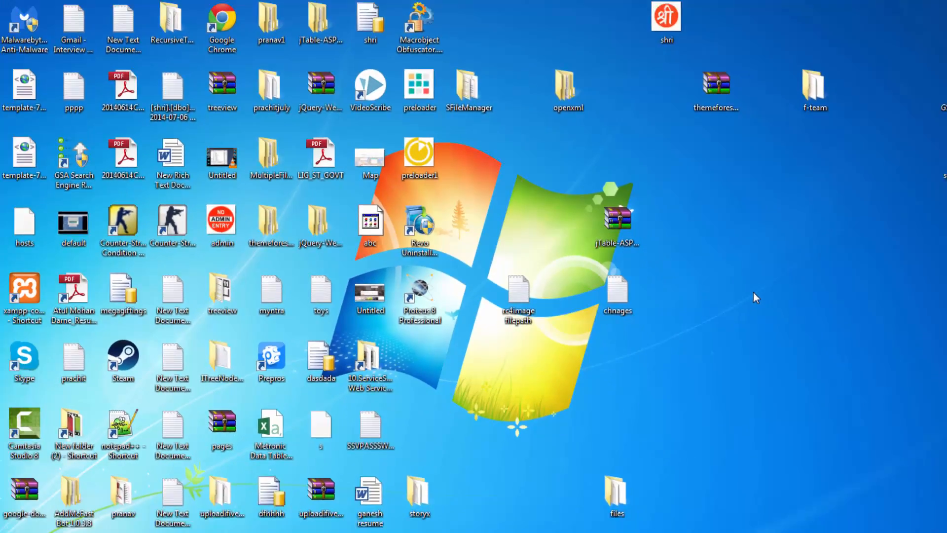
Step: Open Personalization from the desktop menu and apply the Windows 7 Basic theme
right_click(586, 223)
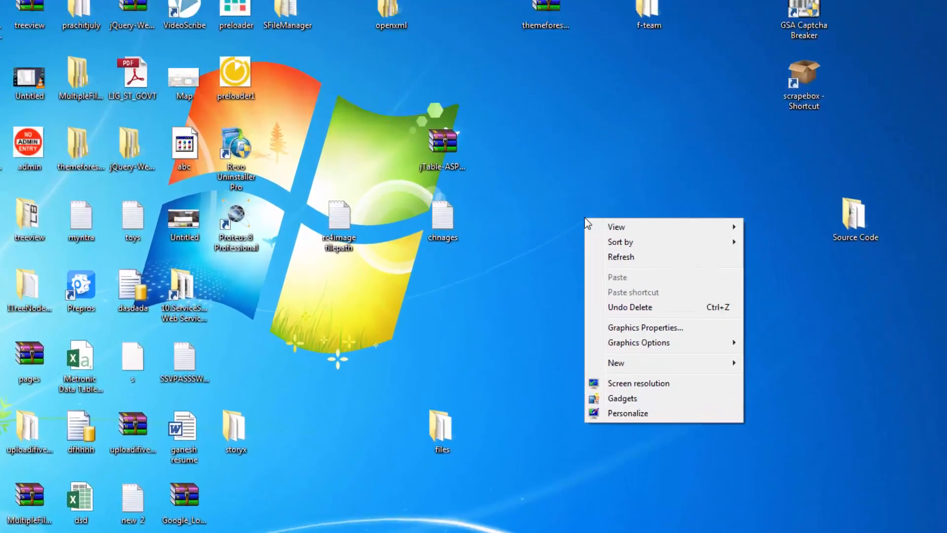
click(627, 414)
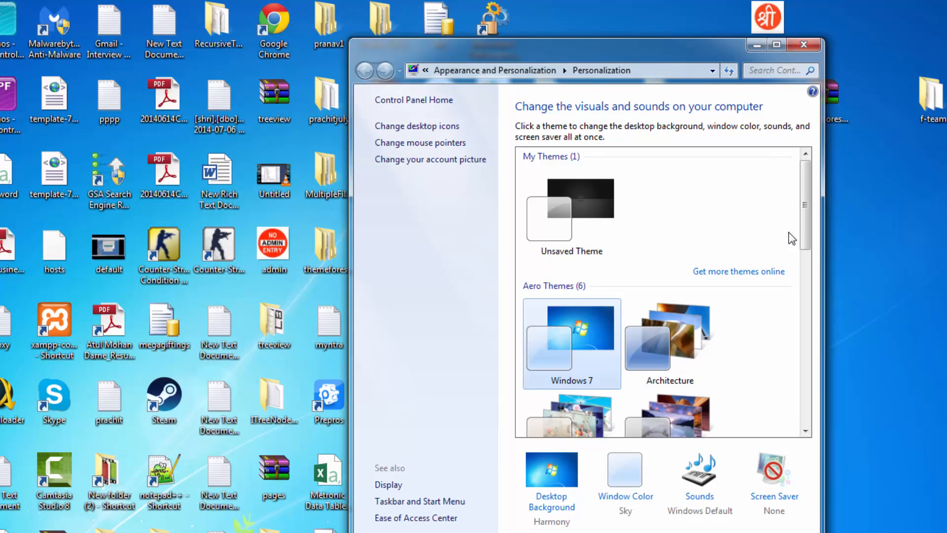
scroll(down, 3)
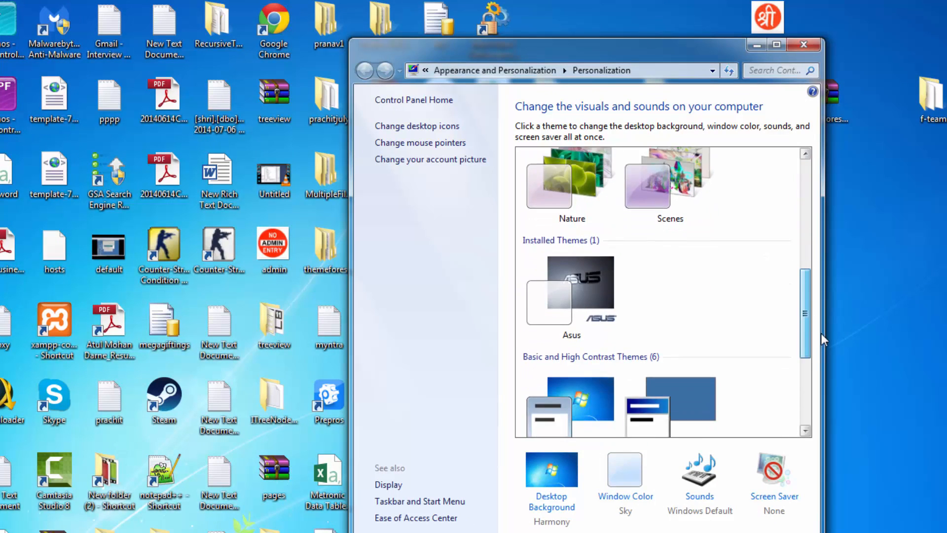
scroll(down, 3)
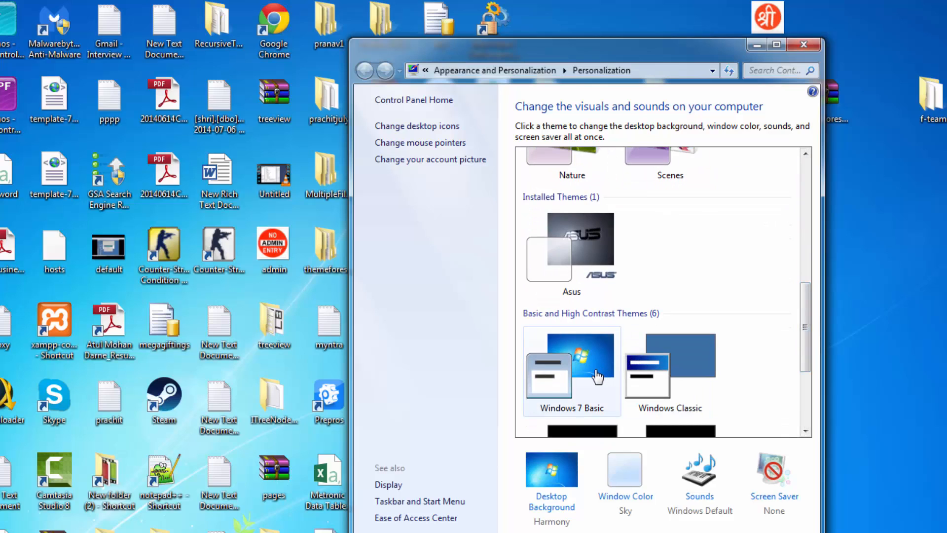
click(571, 372)
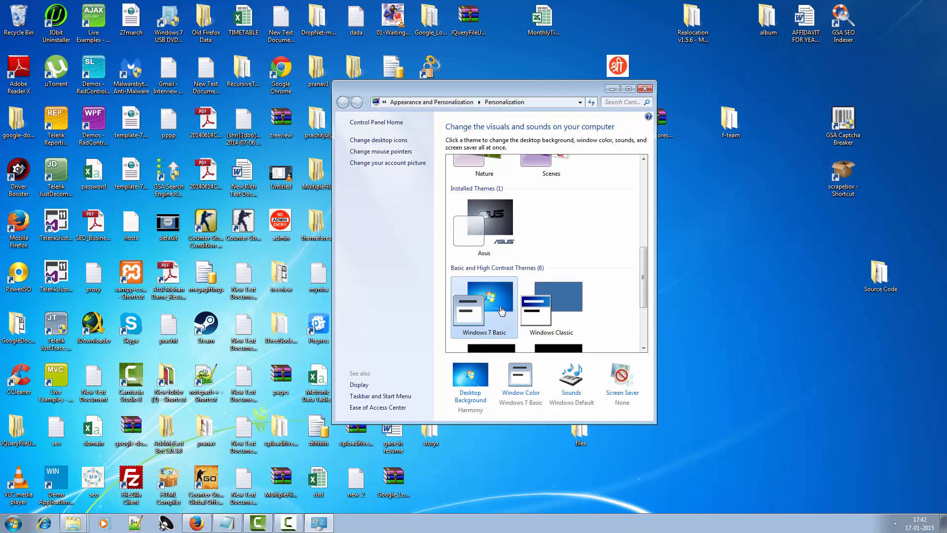
Step: Close the Personalization window to return to the desktop
click(648, 88)
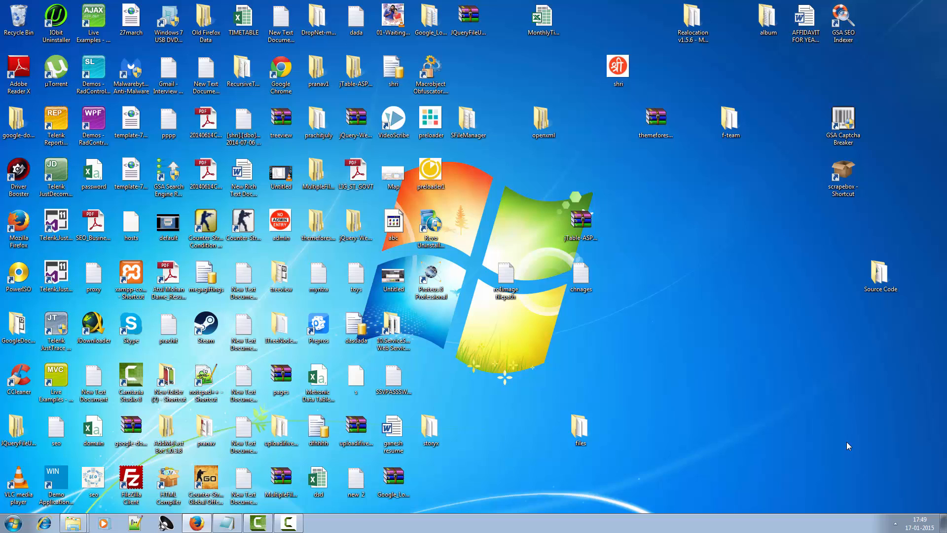
Step: Open Task Manager, check running applications, then return to the Processes list
key(ctrl+alt+delete)
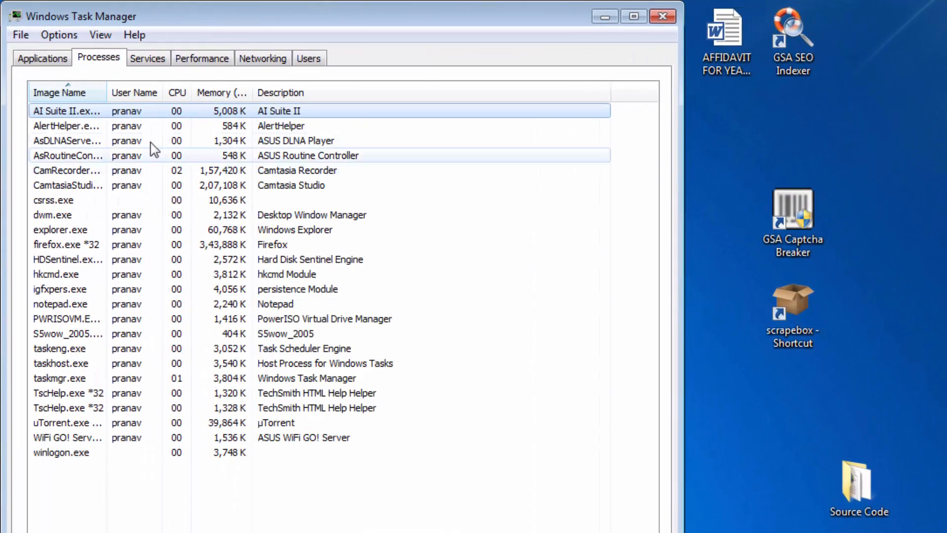
click(42, 58)
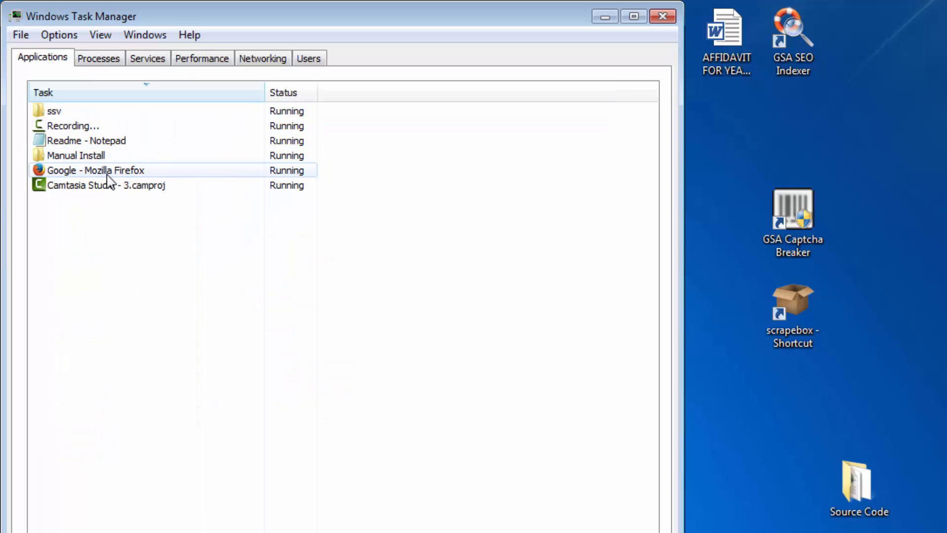
click(75, 155)
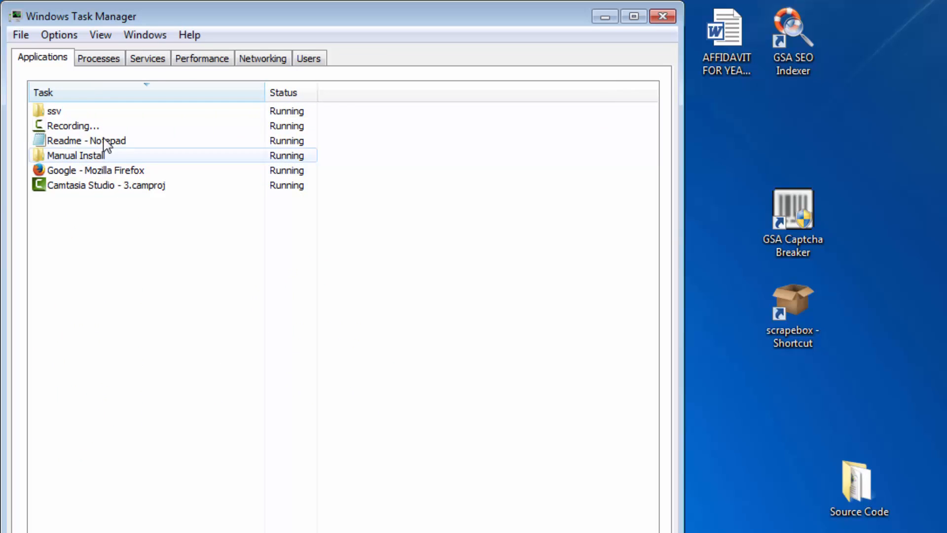
click(98, 58)
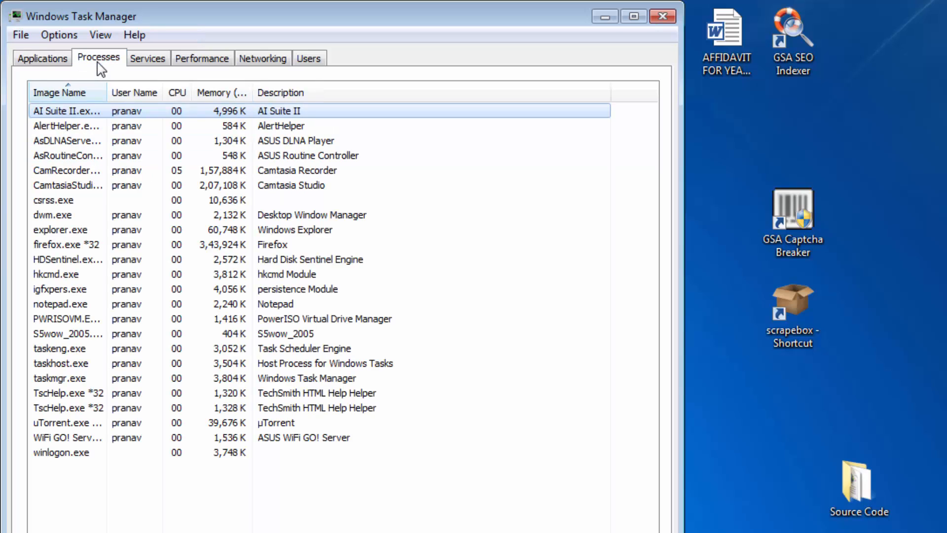
mouse_move(116, 126)
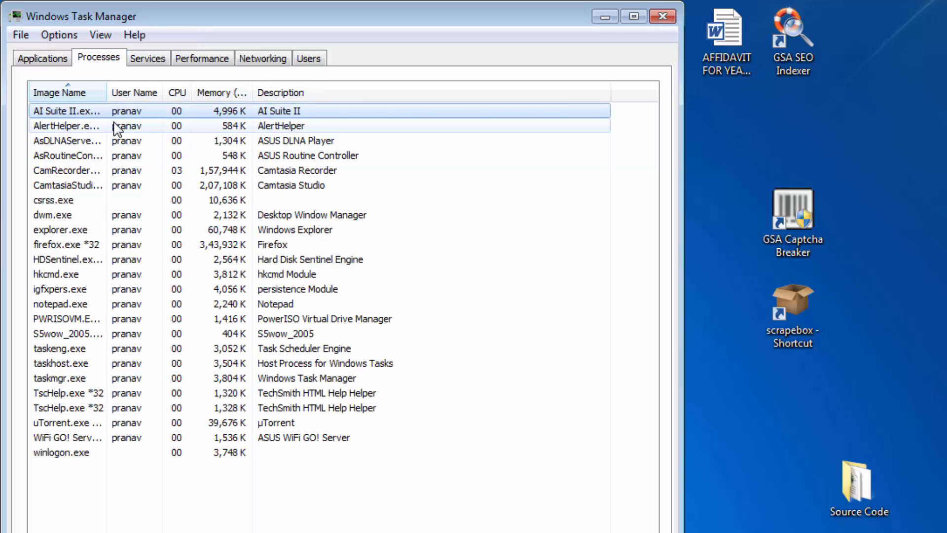
Step: End the AI Suite II.exe process tree and confirm
click(139, 110)
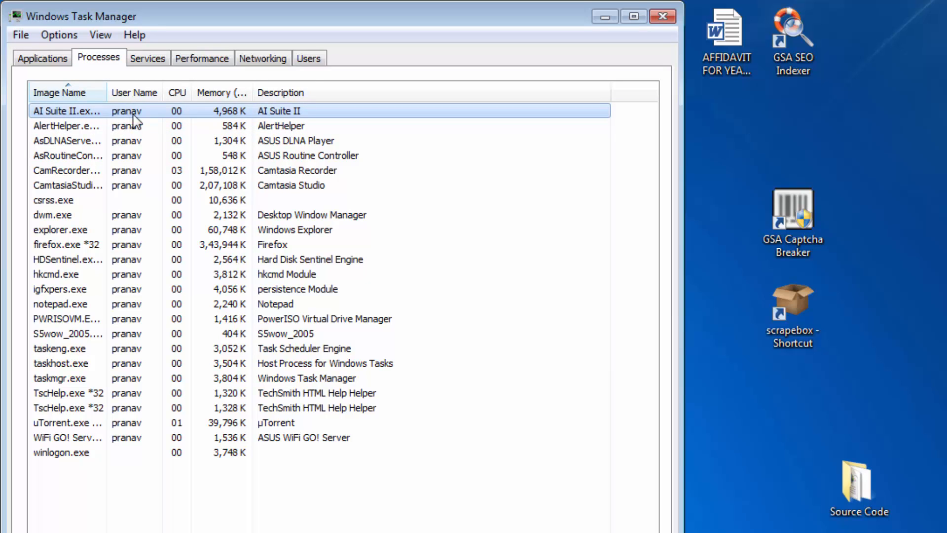
right_click(67, 111)
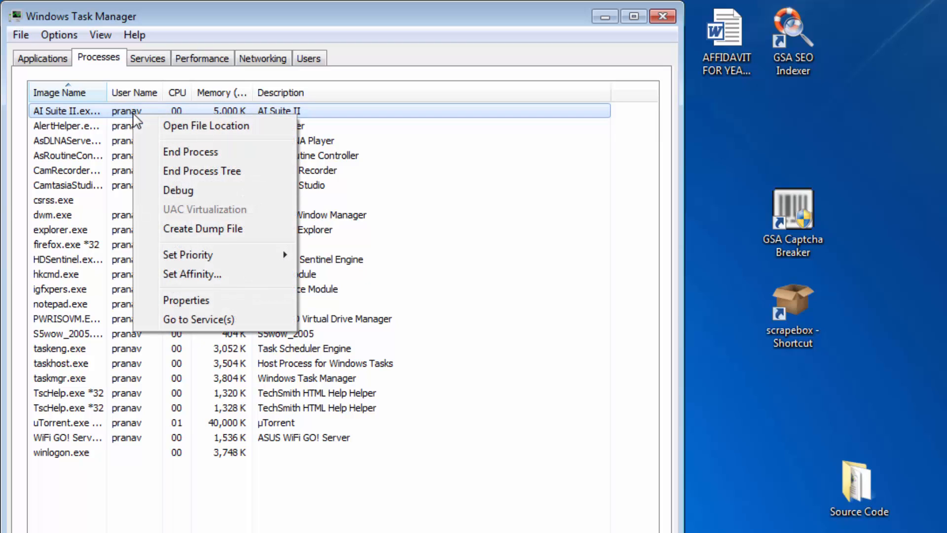
mouse_move(202, 171)
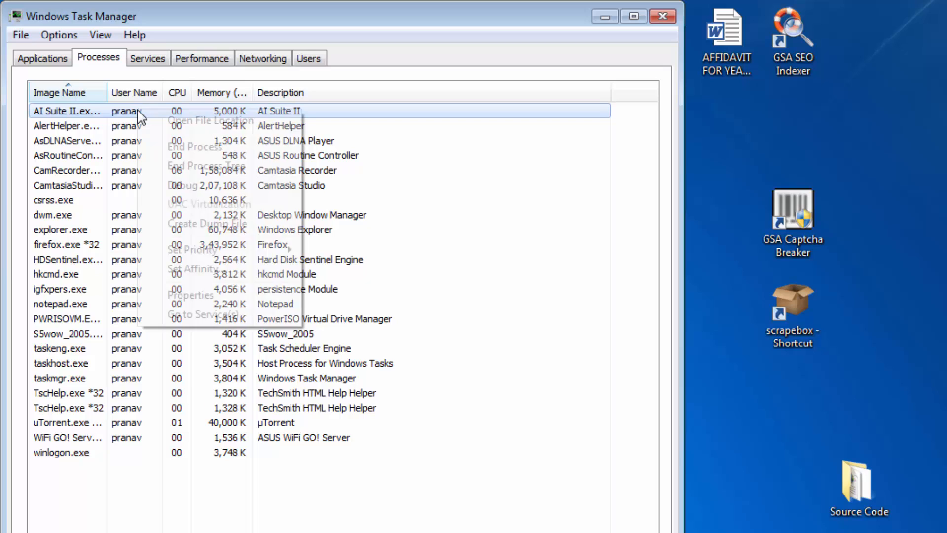
click(204, 166)
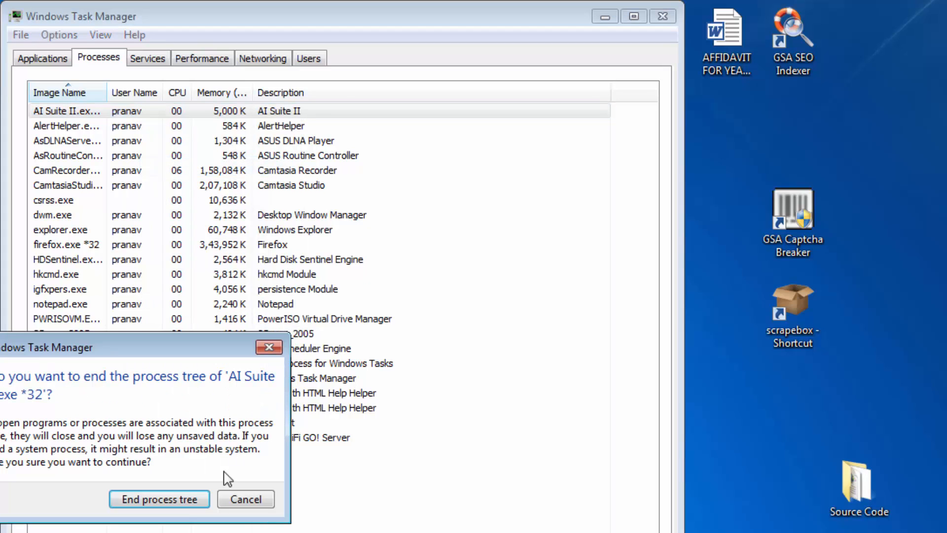
click(159, 499)
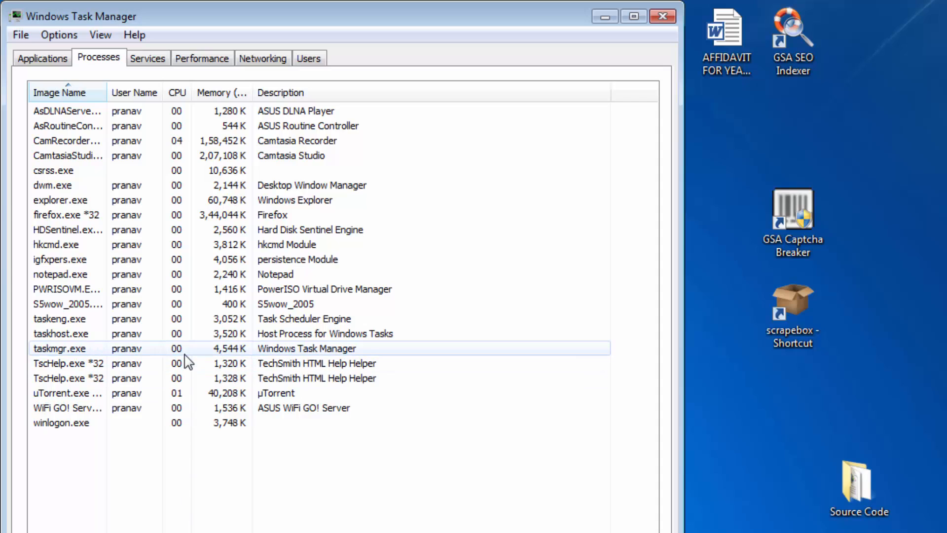
Step: End the WiFi GO! Server.exe and uTorrent.exe process trees, confirming each
click(68, 245)
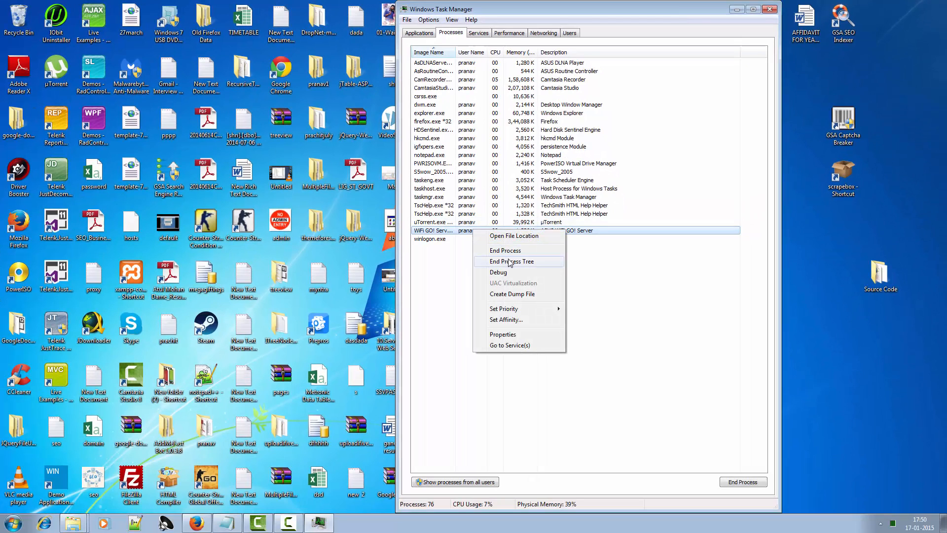
click(513, 261)
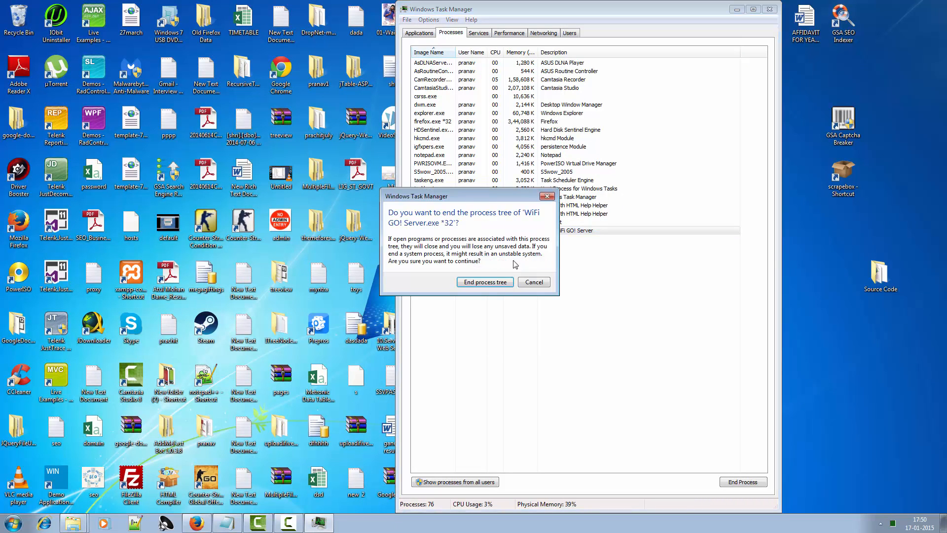
click(484, 281)
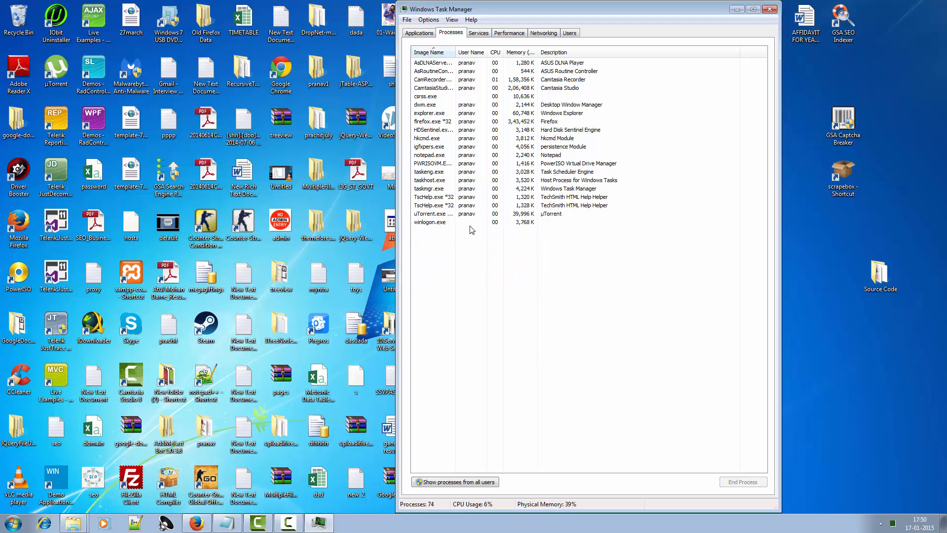
right_click(432, 213)
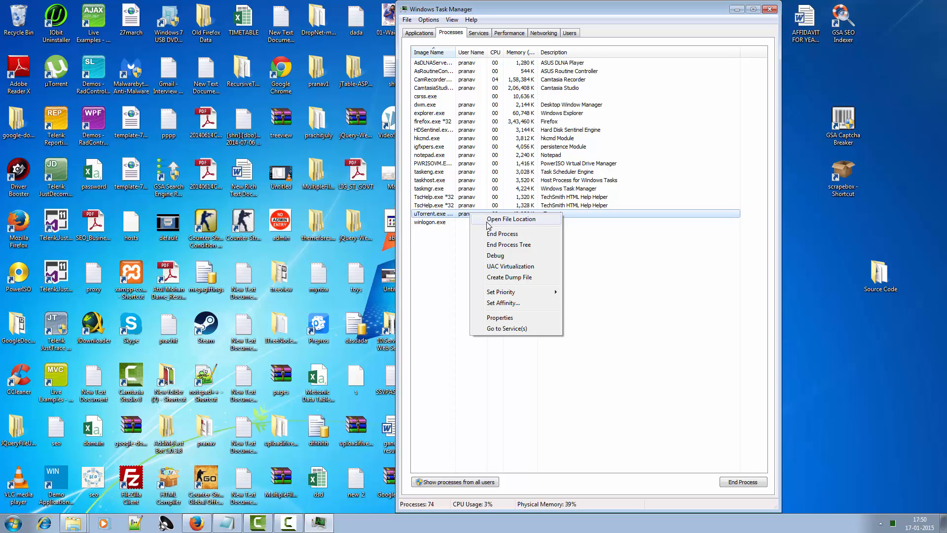
click(509, 245)
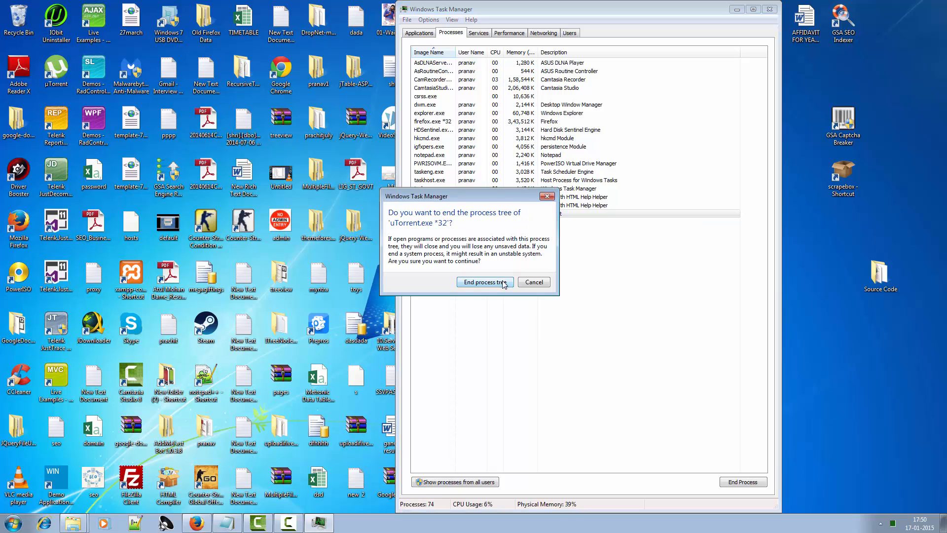
click(484, 282)
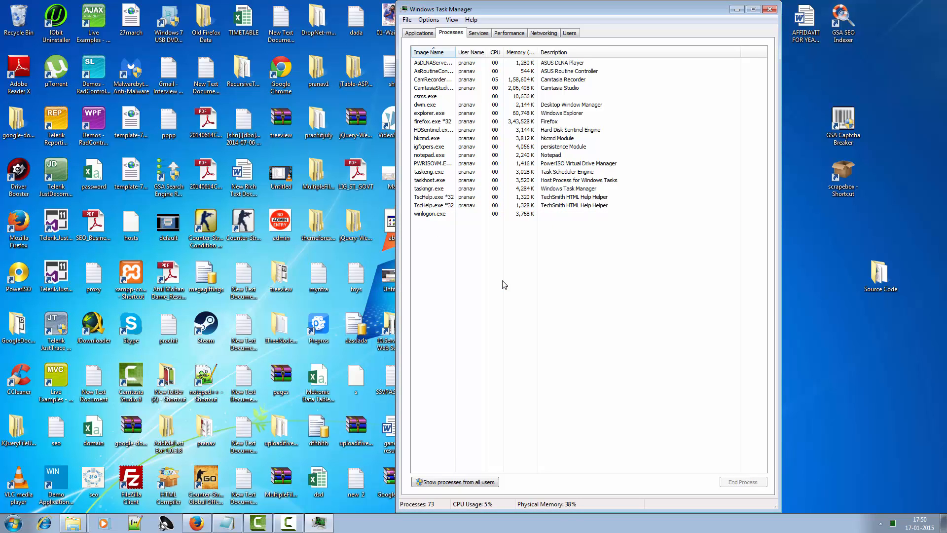